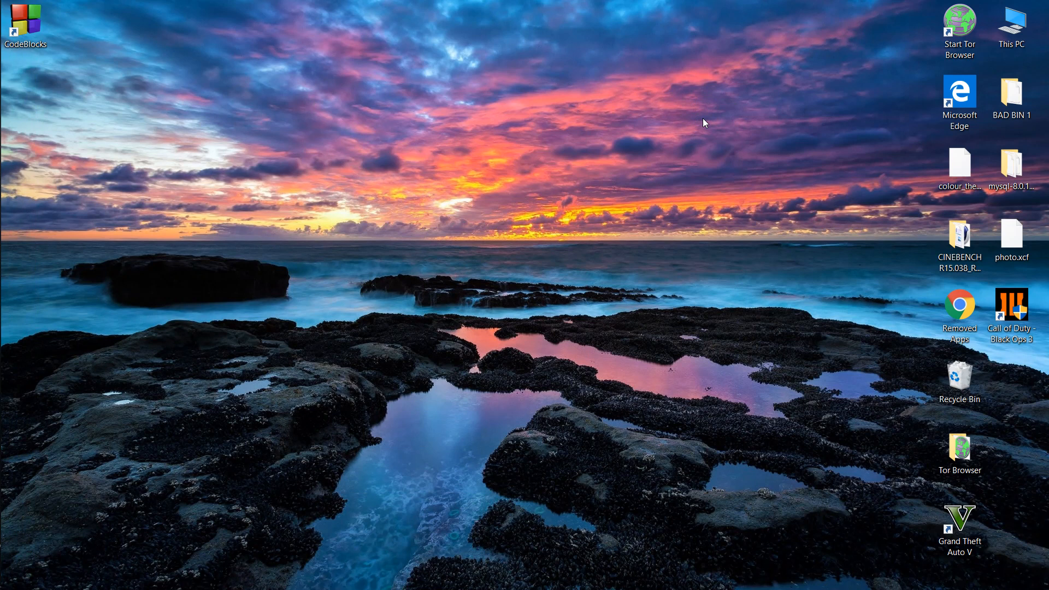
- Search 'cmd' from Start and launch Command Prompt with Run as administrator
{"action": "left_click", "coordinate": [10, 14]}
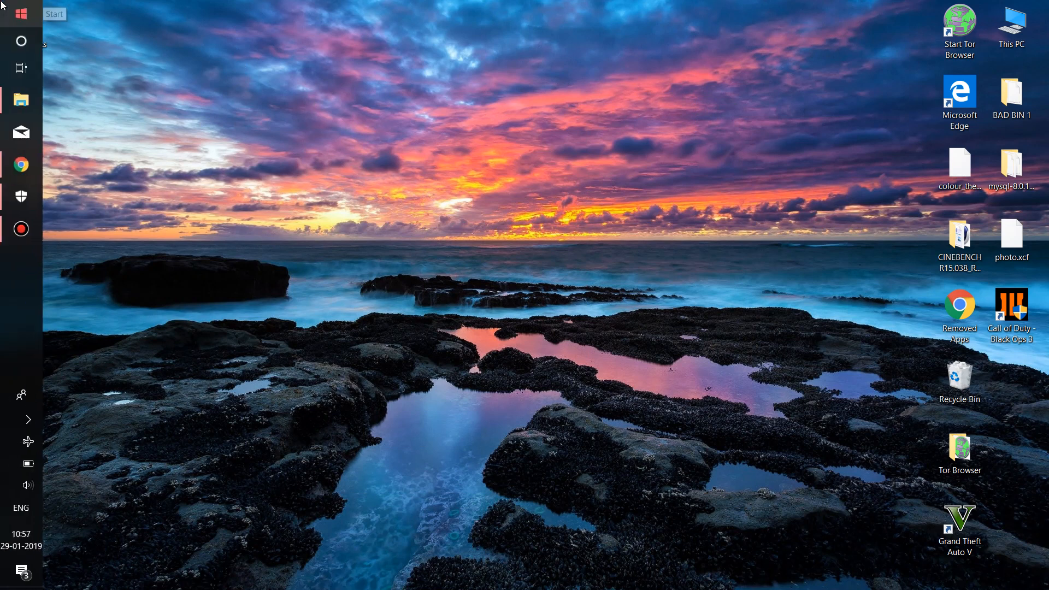
{"action": "left_click", "coordinate": [20, 15]}
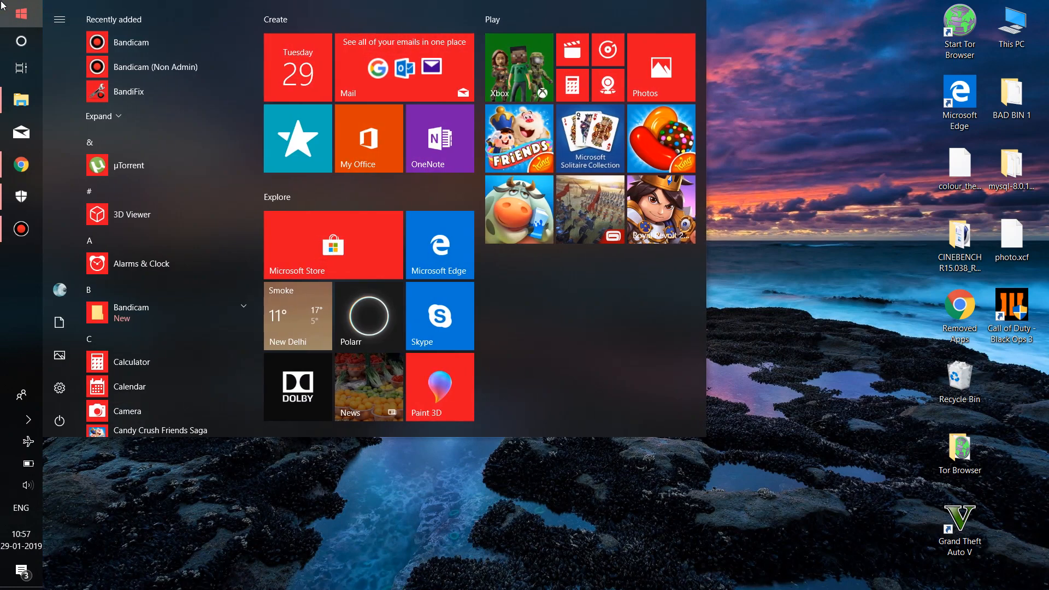
{"action": "type", "text": "cmd"}
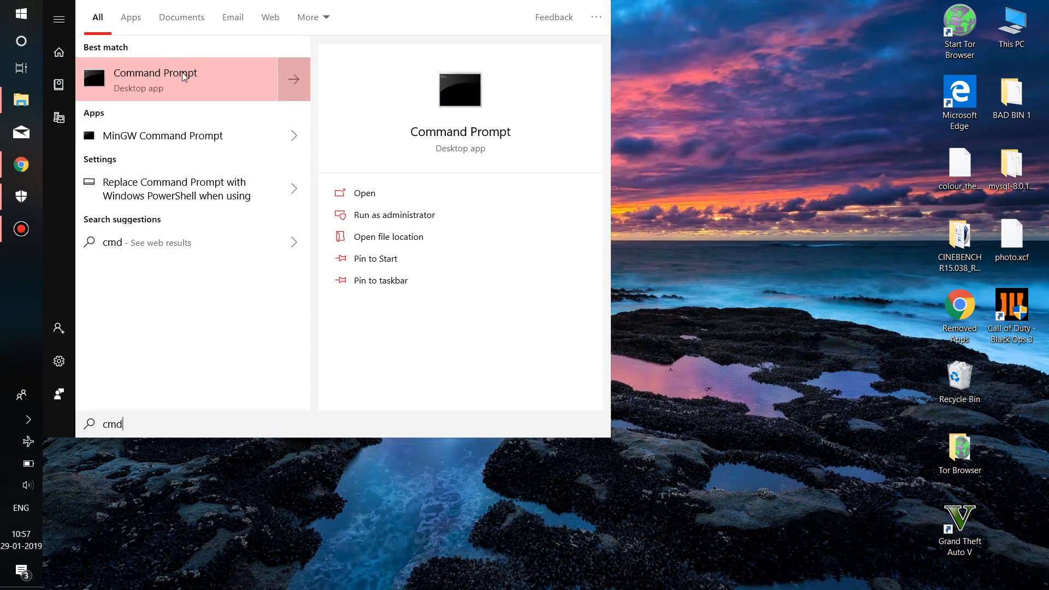
{"action": "right_click", "coordinate": [156, 78]}
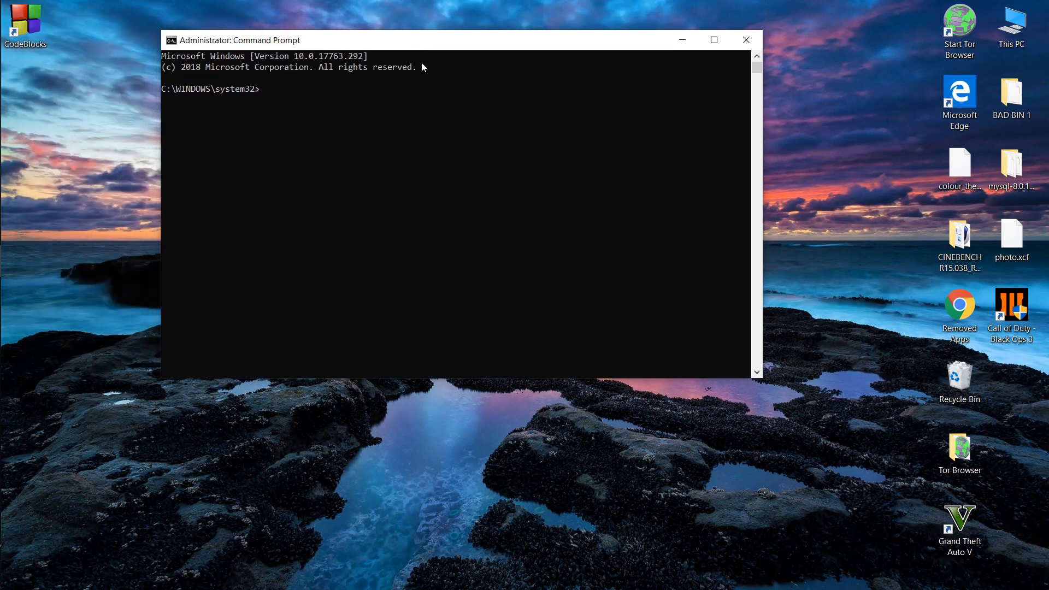
- Enter the command chkdsk C: /r /f /x at the administrator prompt without running it
{"action": "type", "text": "c"}
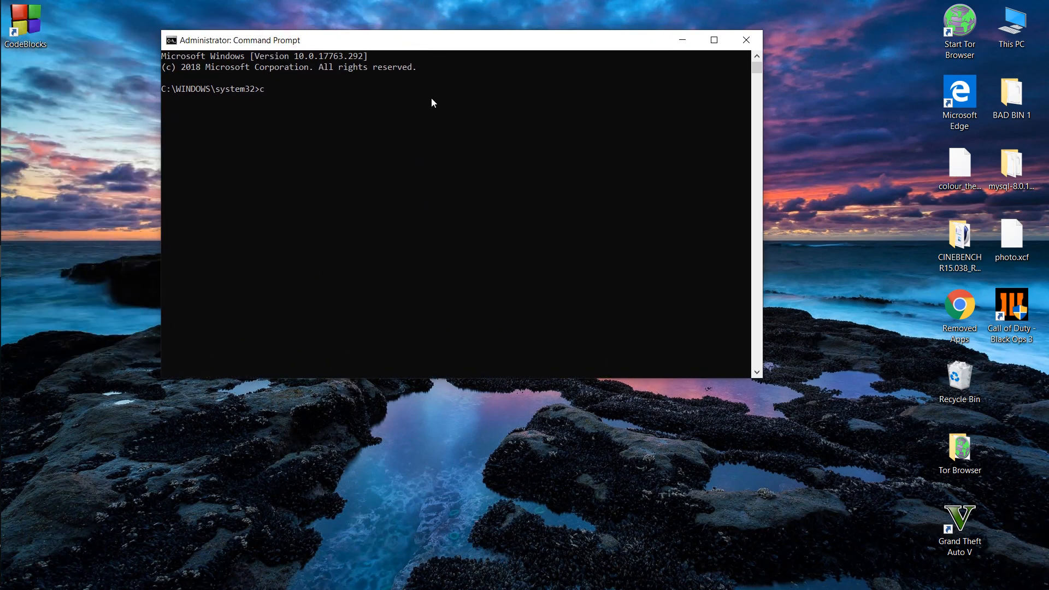
{"action": "type", "text": "hkdsk"}
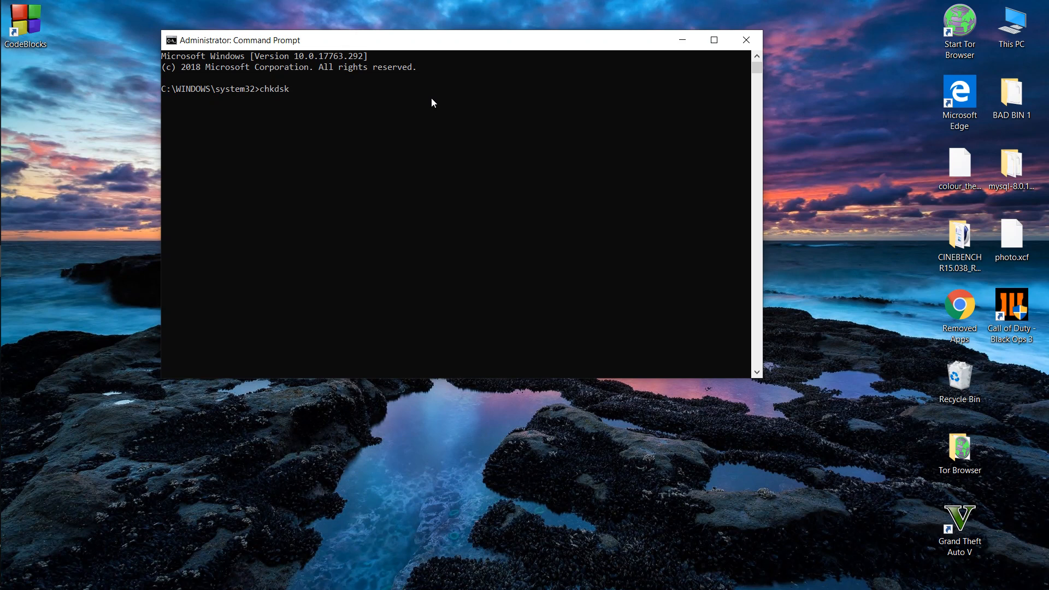
{"action": "type", "text": "C:"}
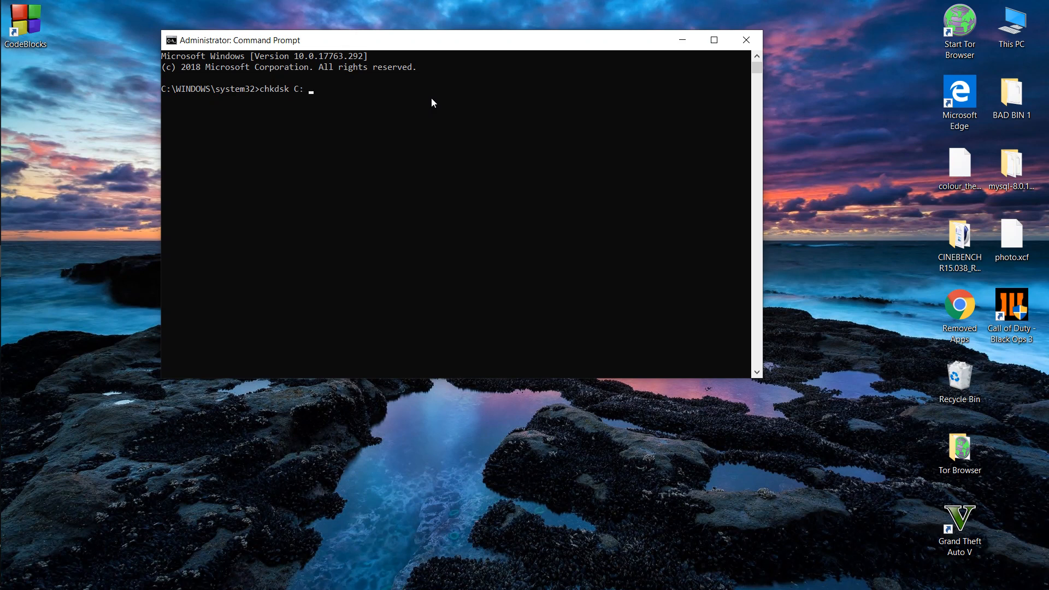
{"action": "type", "text": "/r /"}
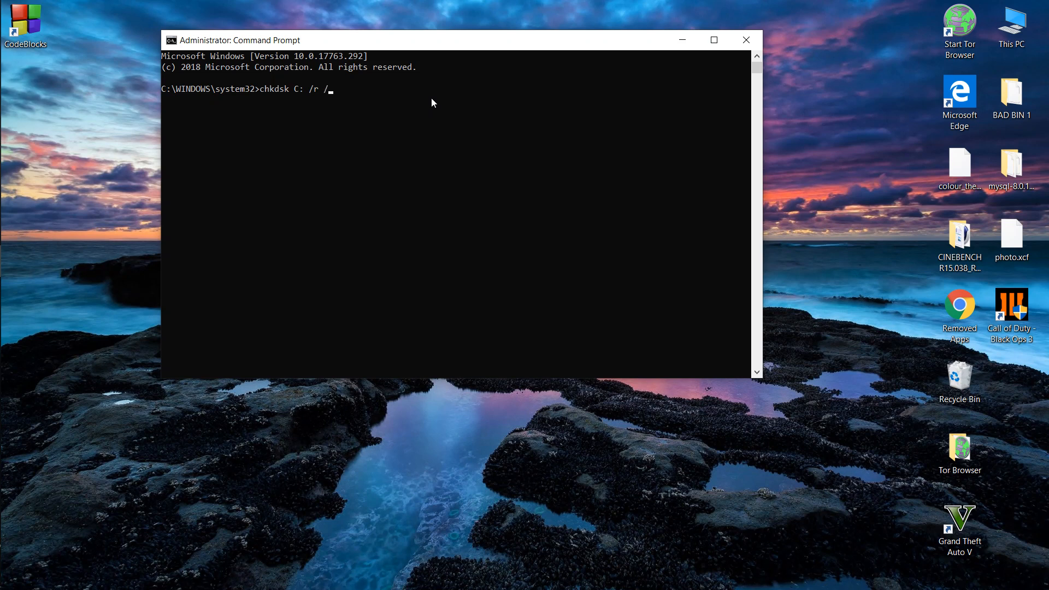
{"action": "type", "text": "f /x"}
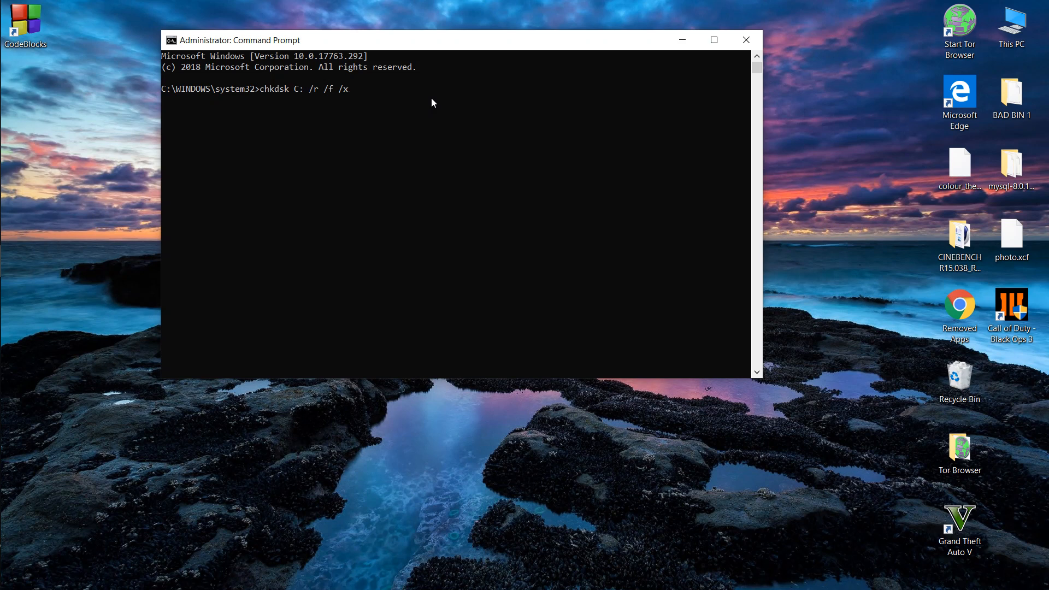
- Run chkdsk and answer y to schedule the C: check at next restart
{"action": "key", "text": "Return"}
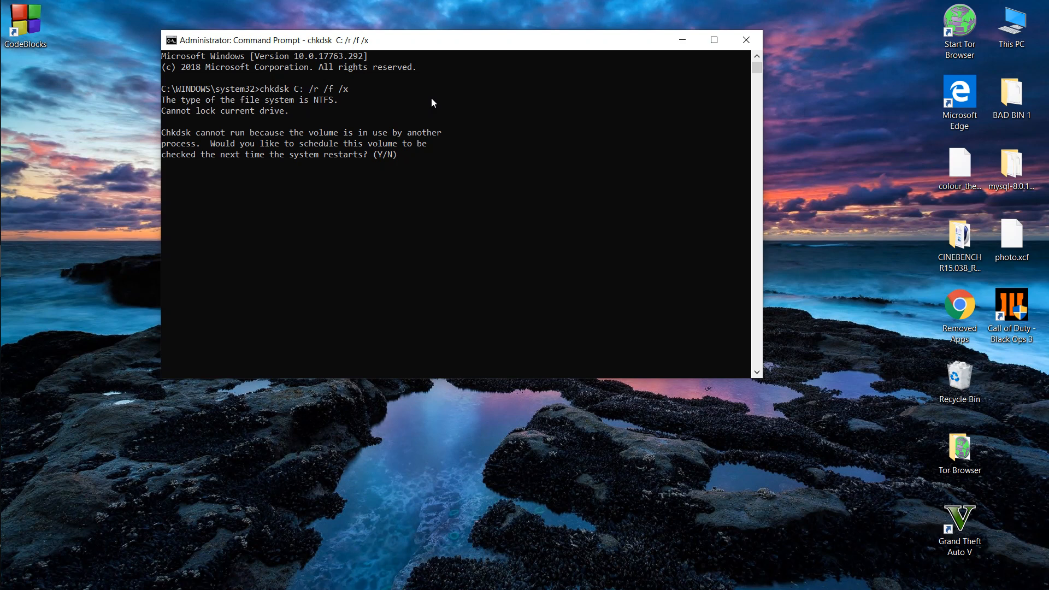
{"action": "type", "text": "y"}
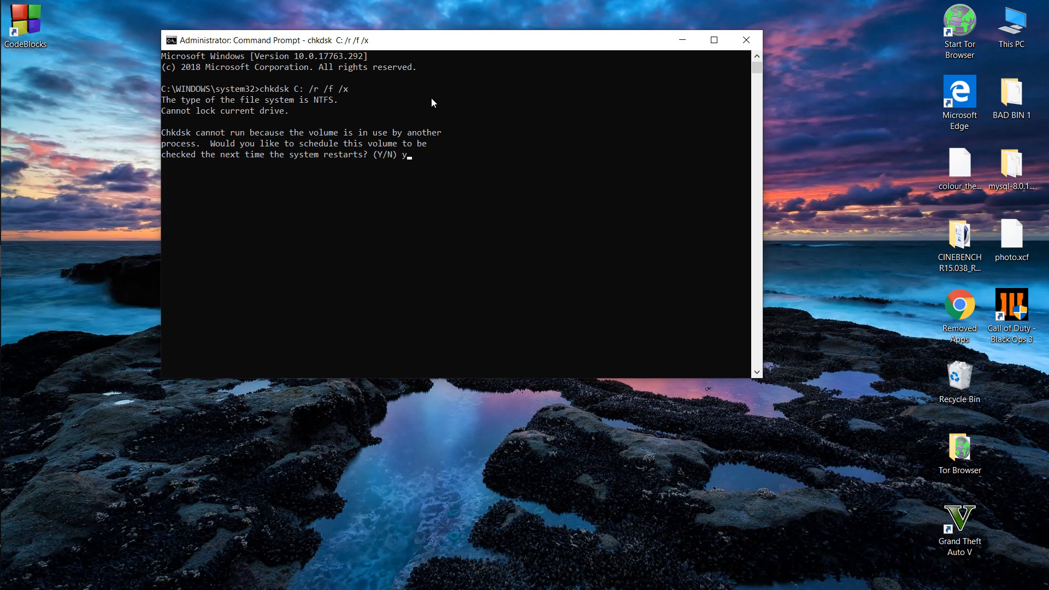